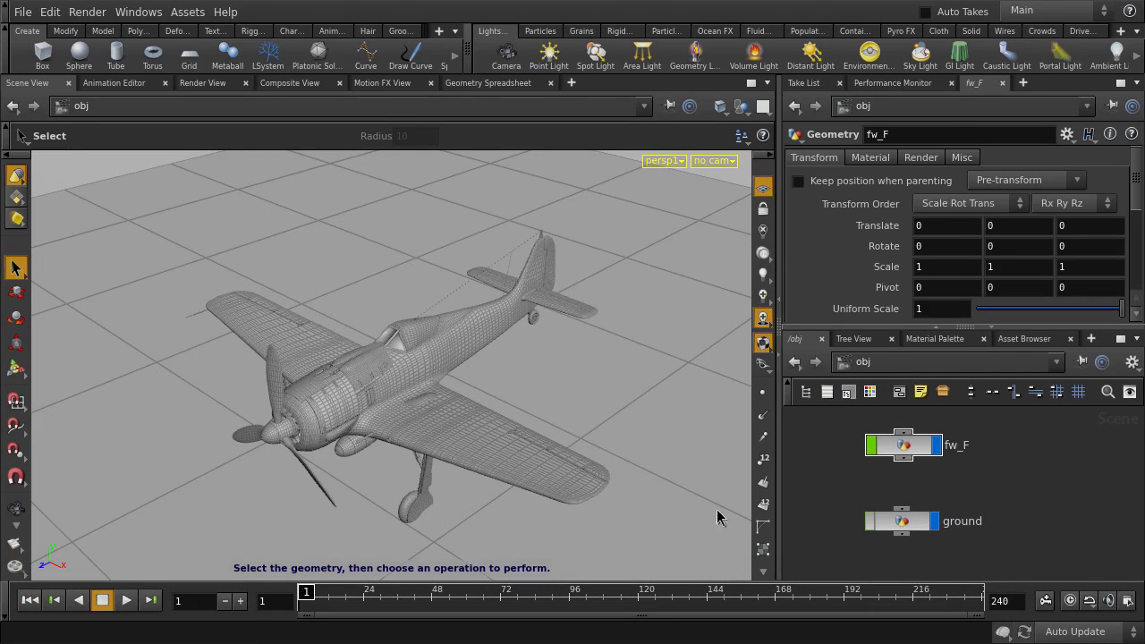
- Select the fw_F plane and the ground, then add a point light above them
click(903, 445)
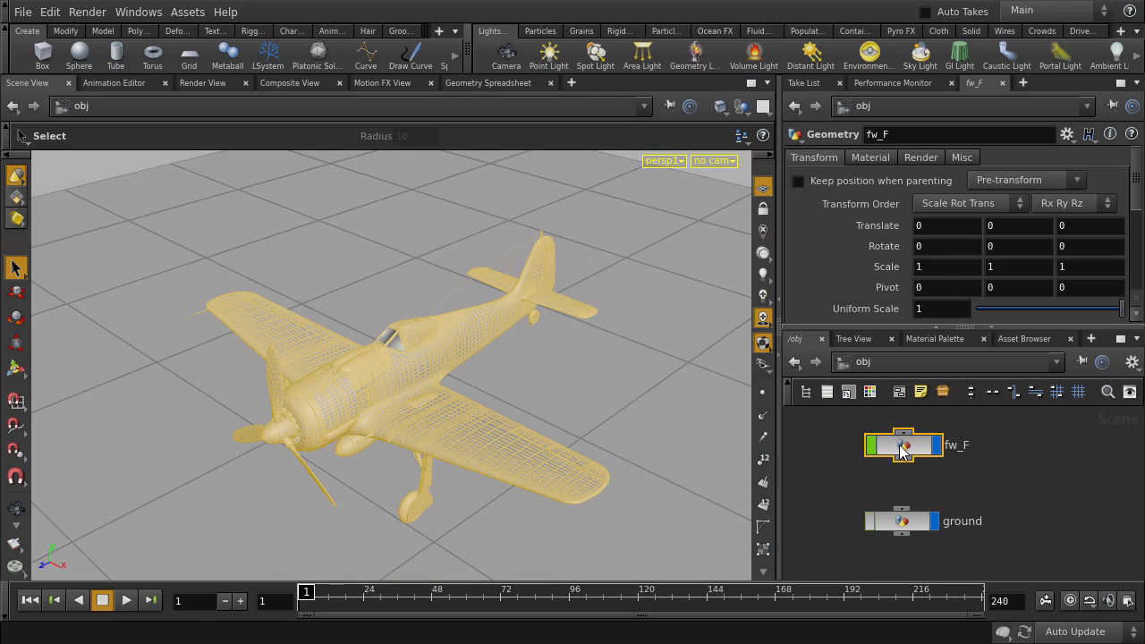
click(901, 521)
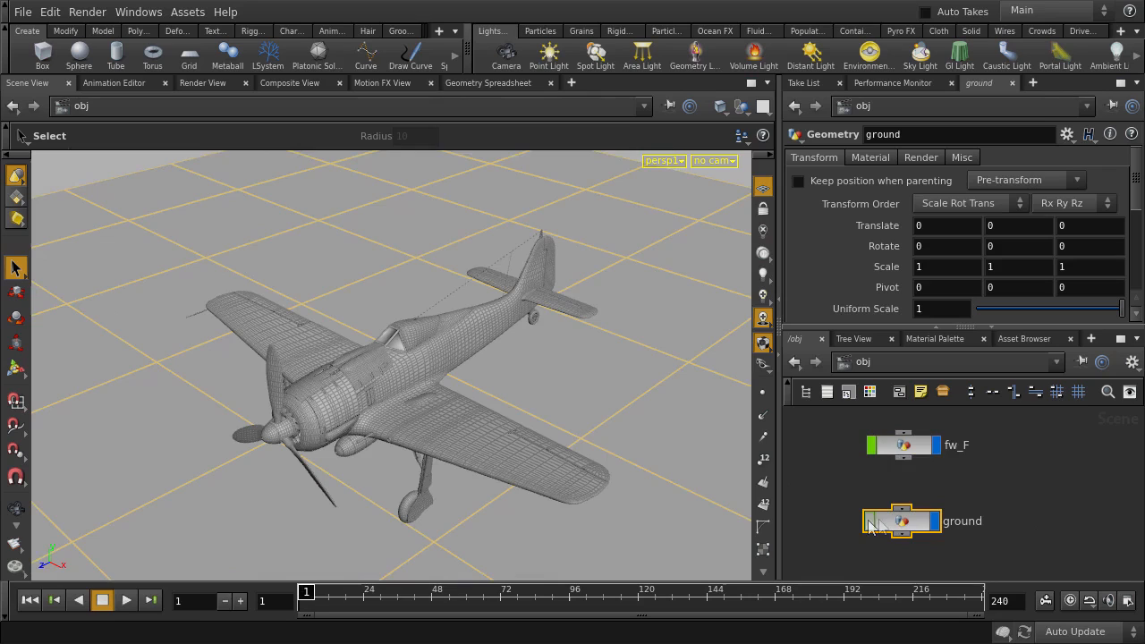
mouse_move(872, 523)
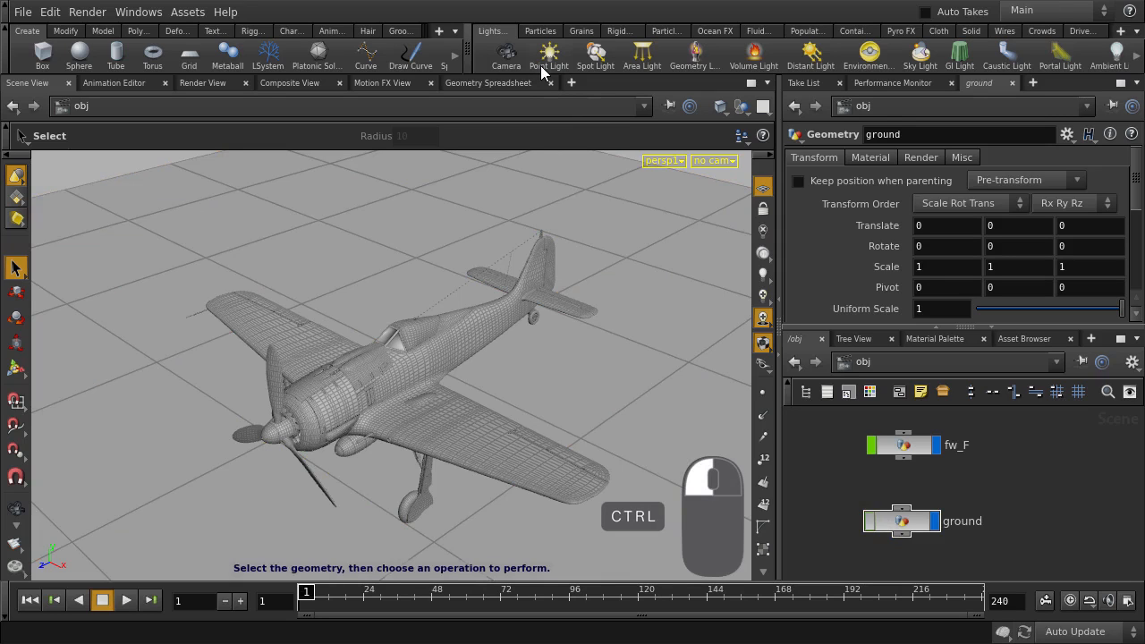
click(548, 56)
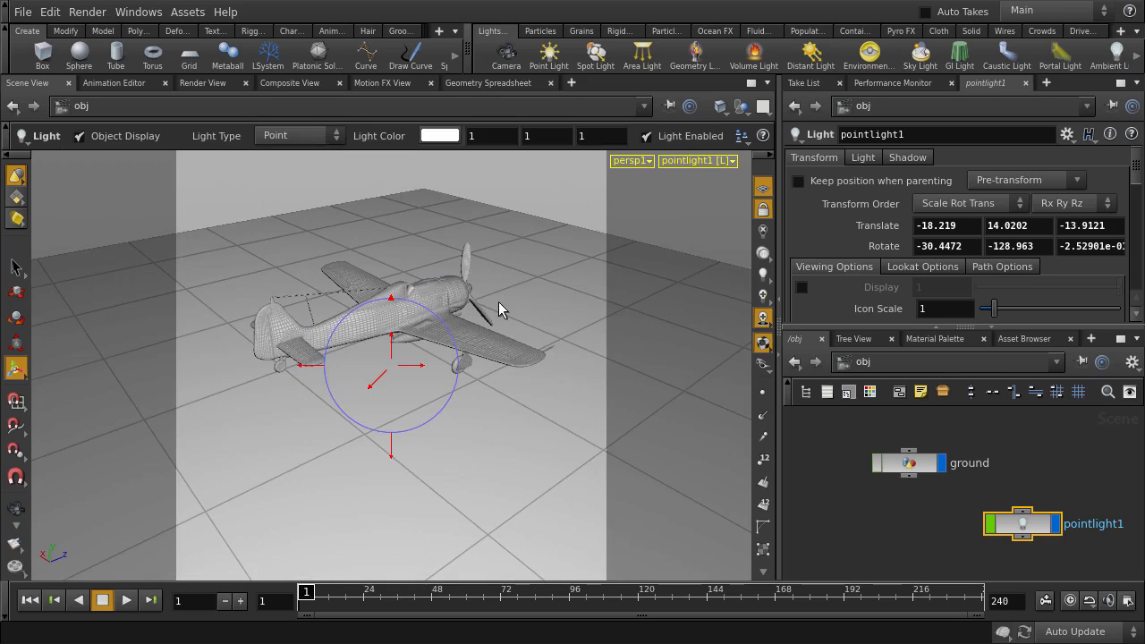
- Set pointlight1 to intensity 0.4 with a pale blue light colour
click(863, 157)
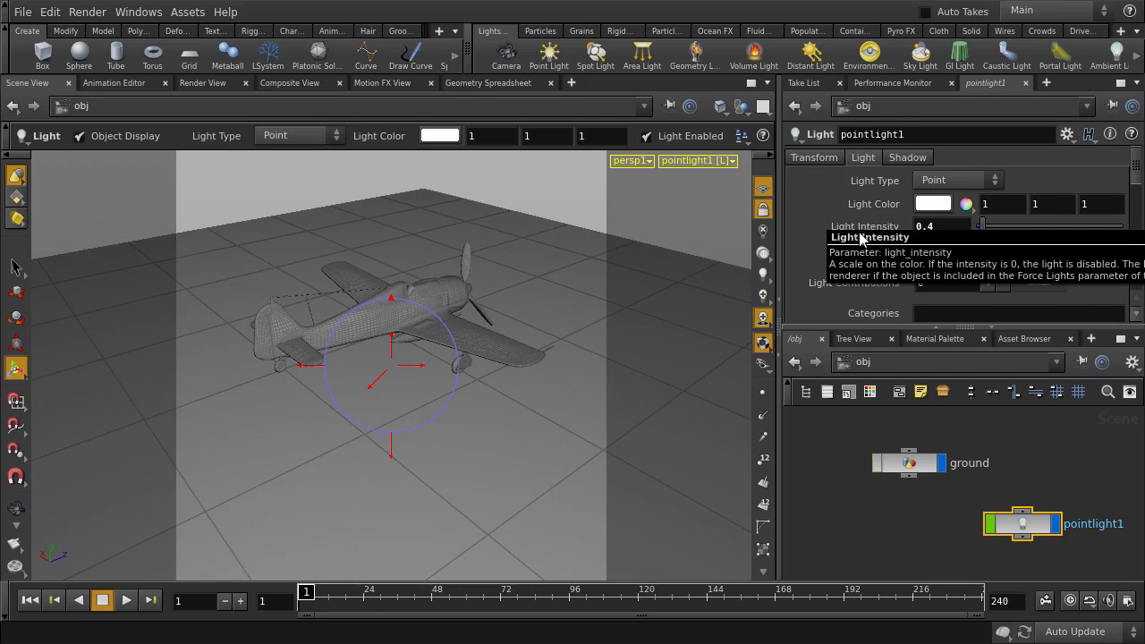
click(439, 136)
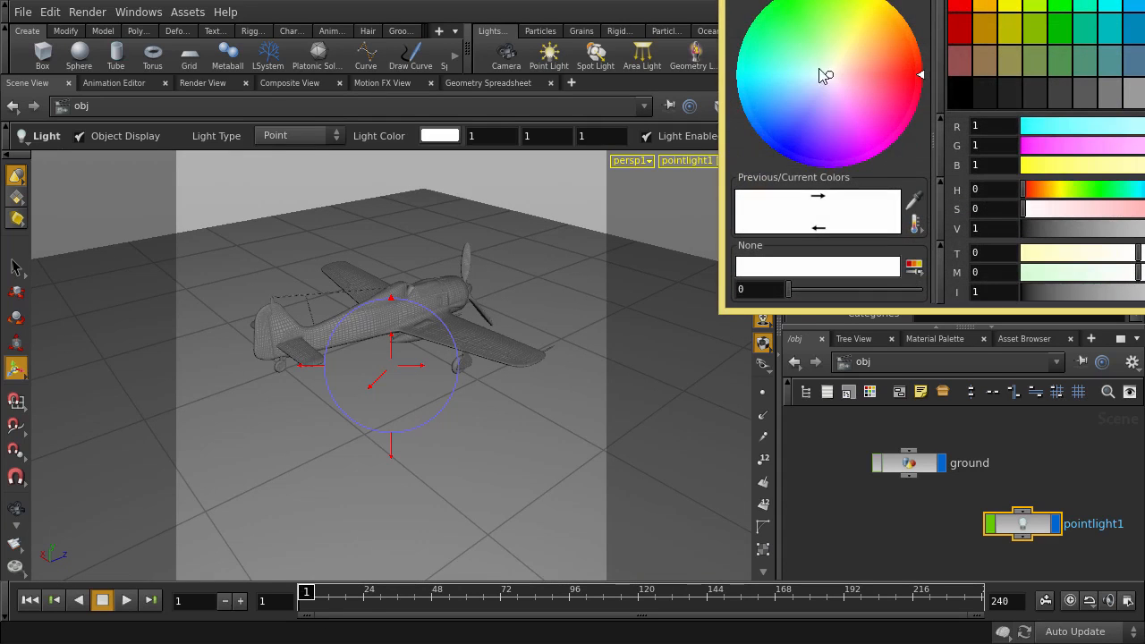
click(803, 95)
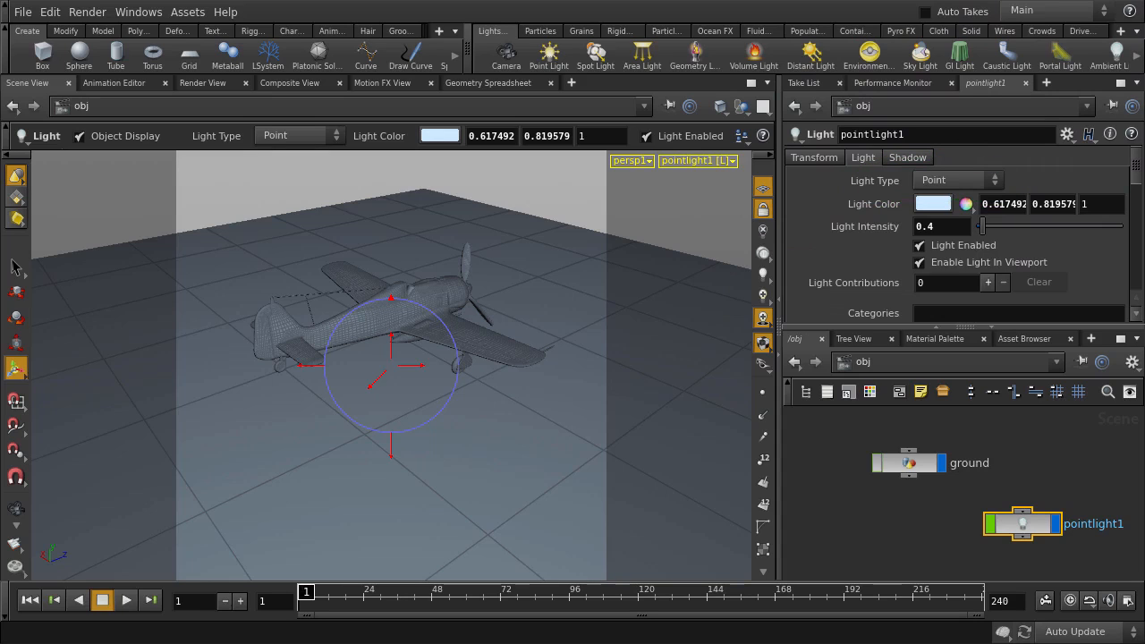
mouse_move(771, 226)
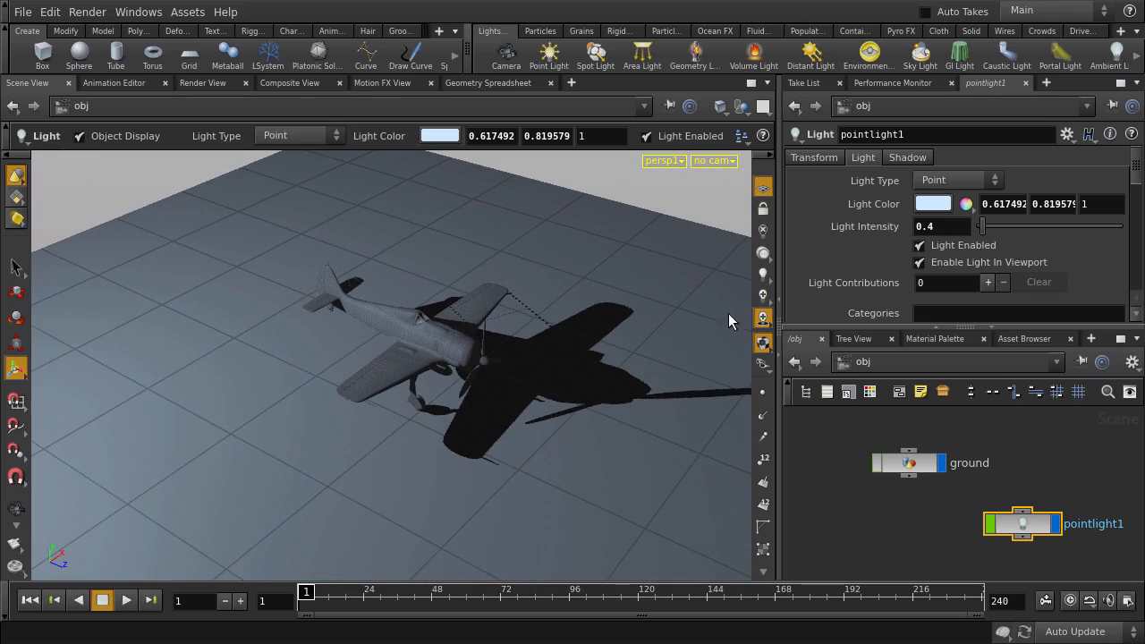
mouse_move(764, 319)
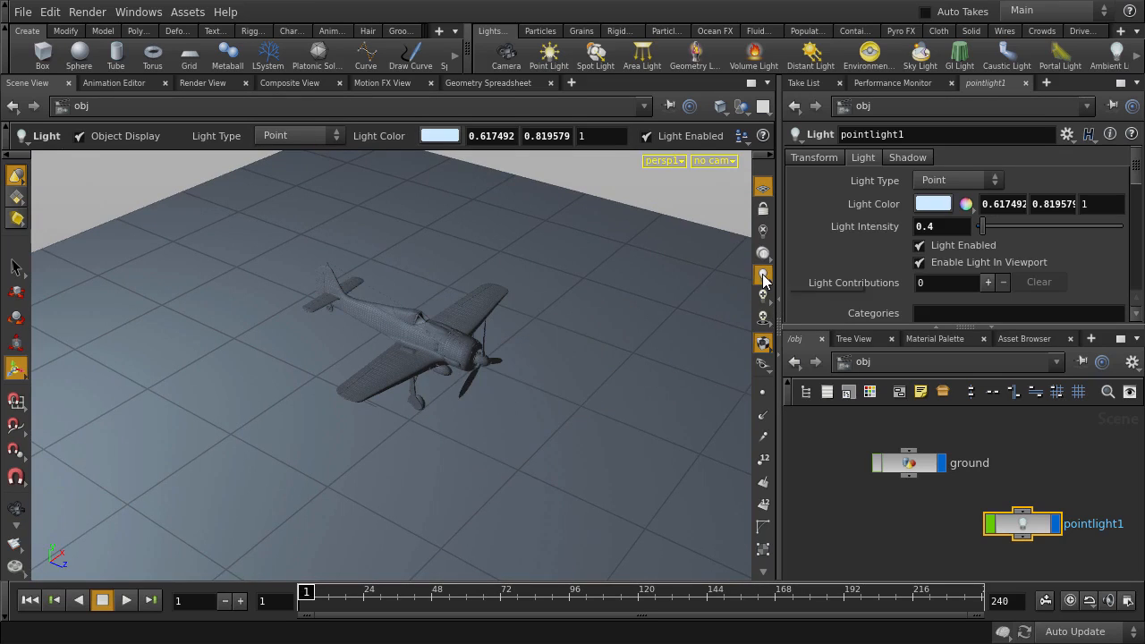
- Turn viewport shadows on so the plane casts its shadow on the ground
click(763, 317)
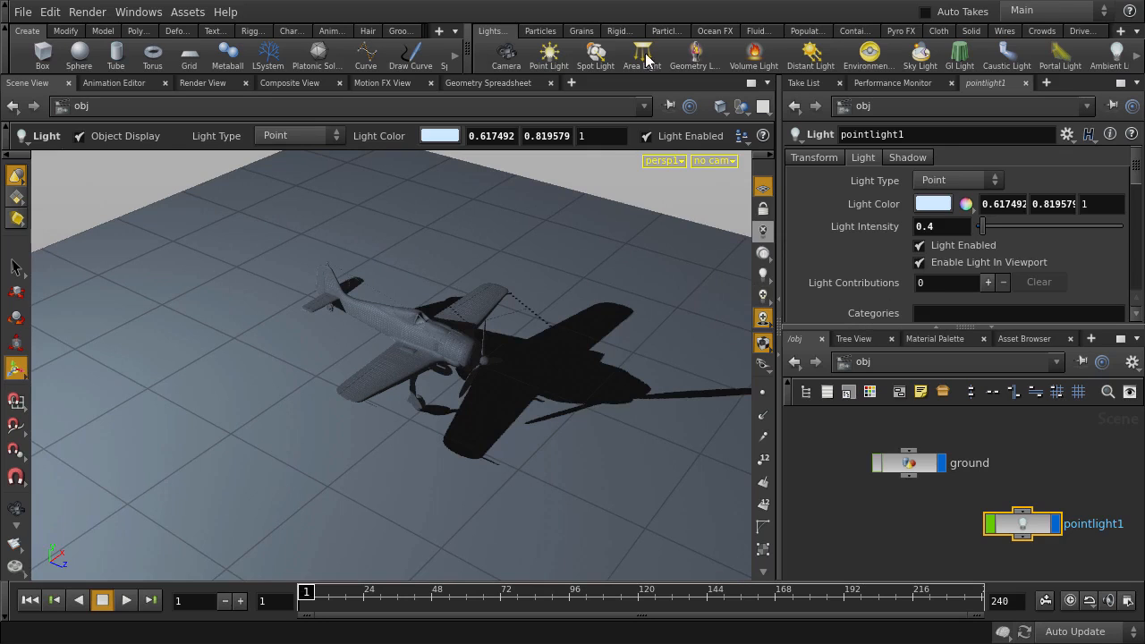
- Add spotlight1, aim it down at the plane, and set intensity to 0.5
click(595, 49)
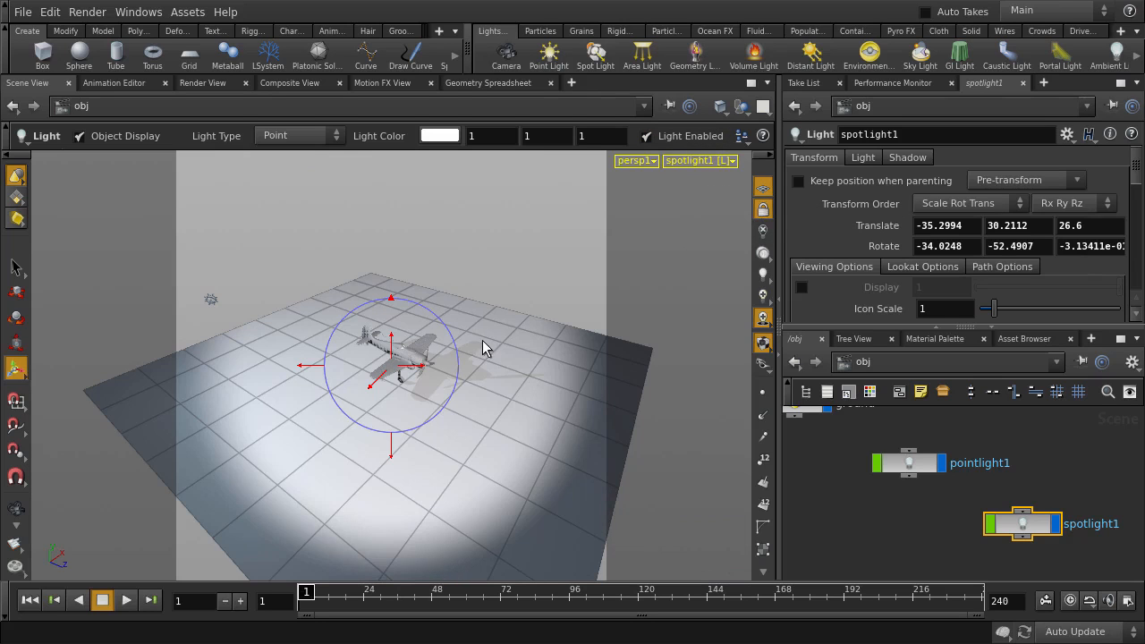
drag(483, 348, 443, 362)
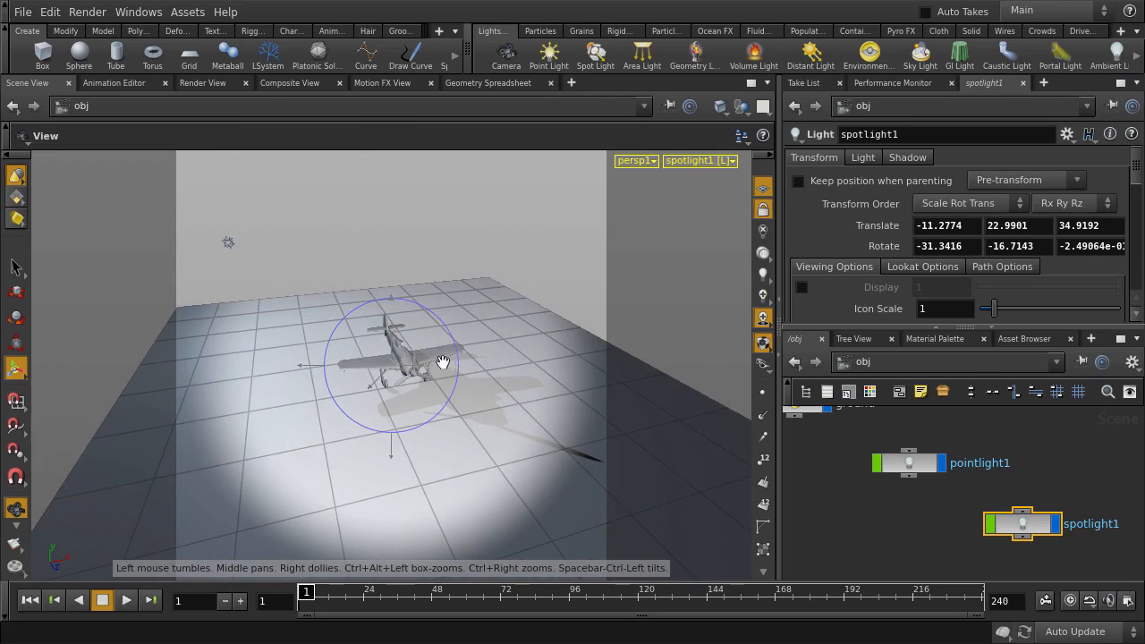
drag(443, 362, 470, 374)
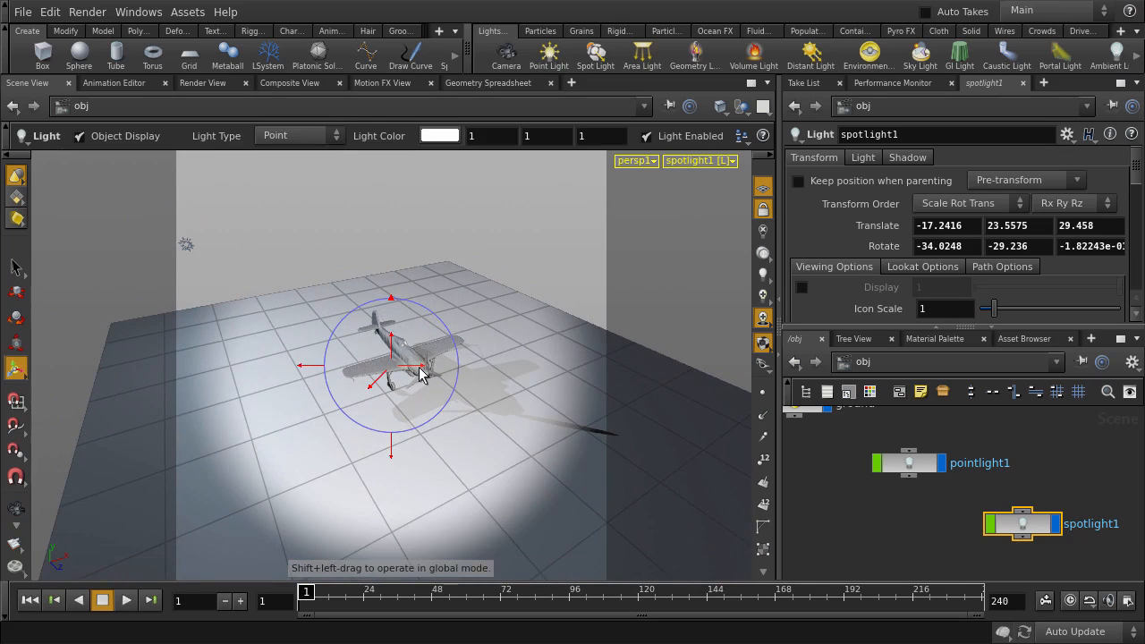
click(862, 156)
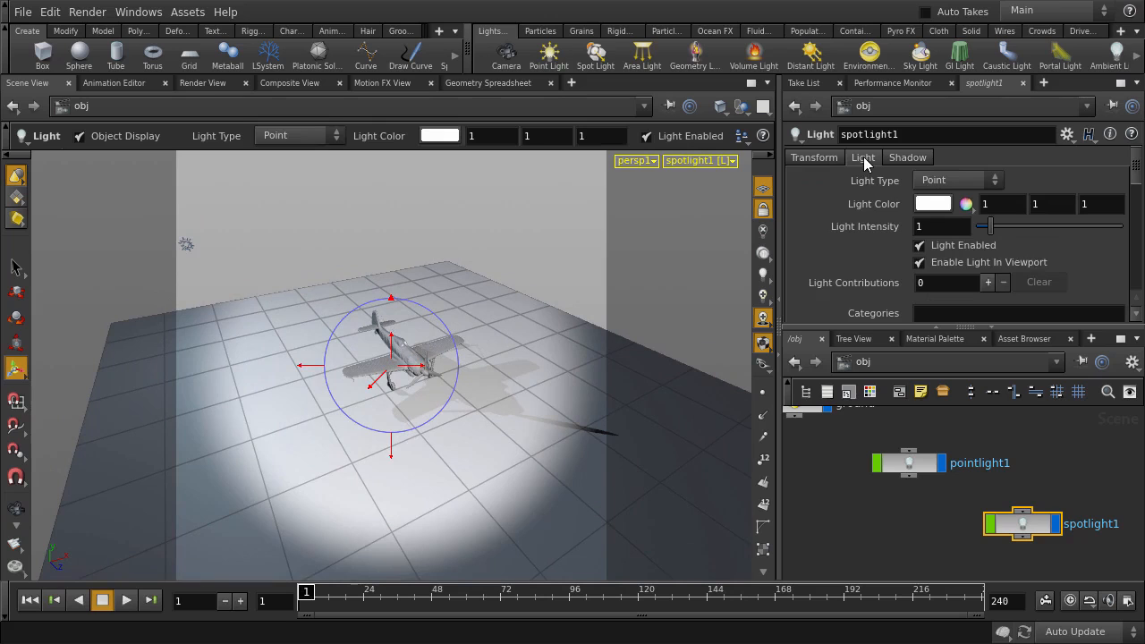
click(939, 226)
text(0.5)
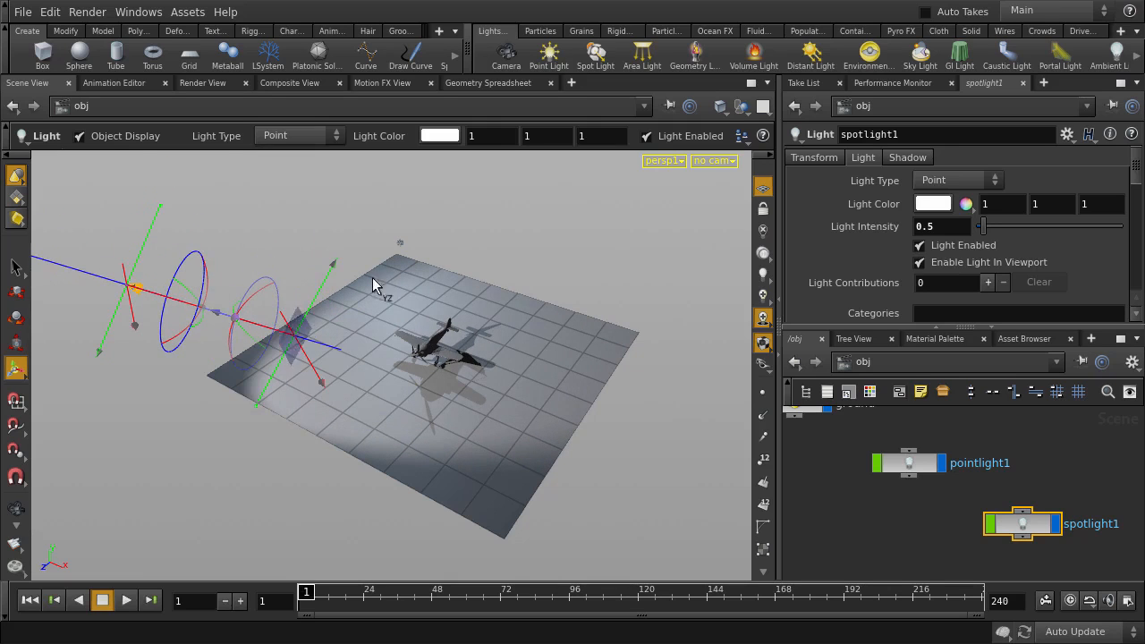
mouse_move(643, 49)
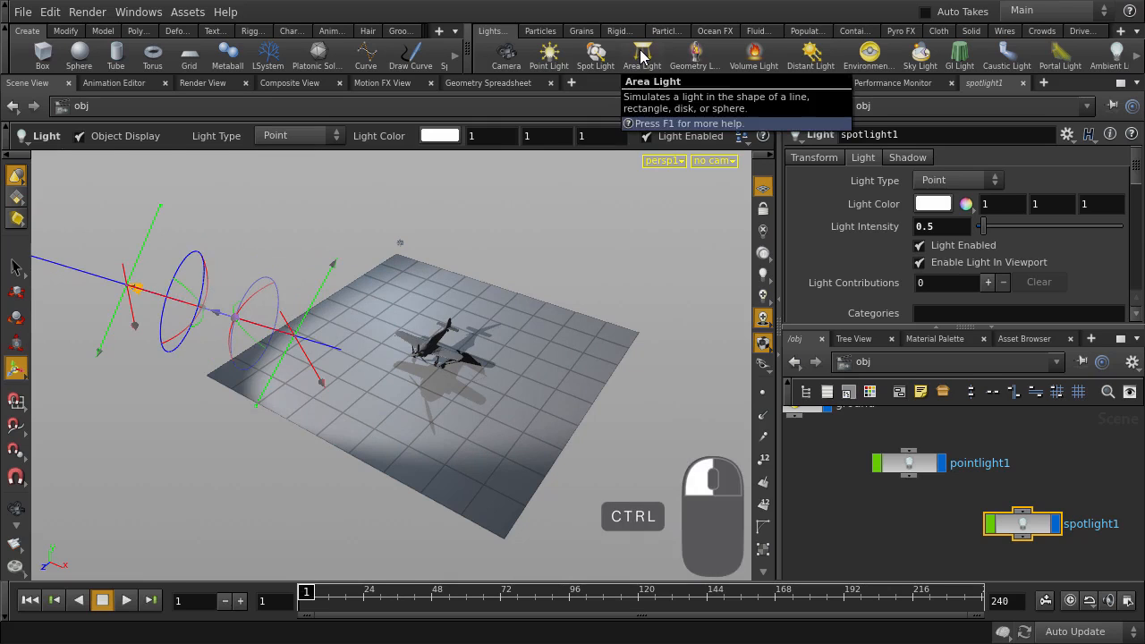
- Add arealight1 around the plane at 0.4 intensity with a warm peach tint
click(642, 46)
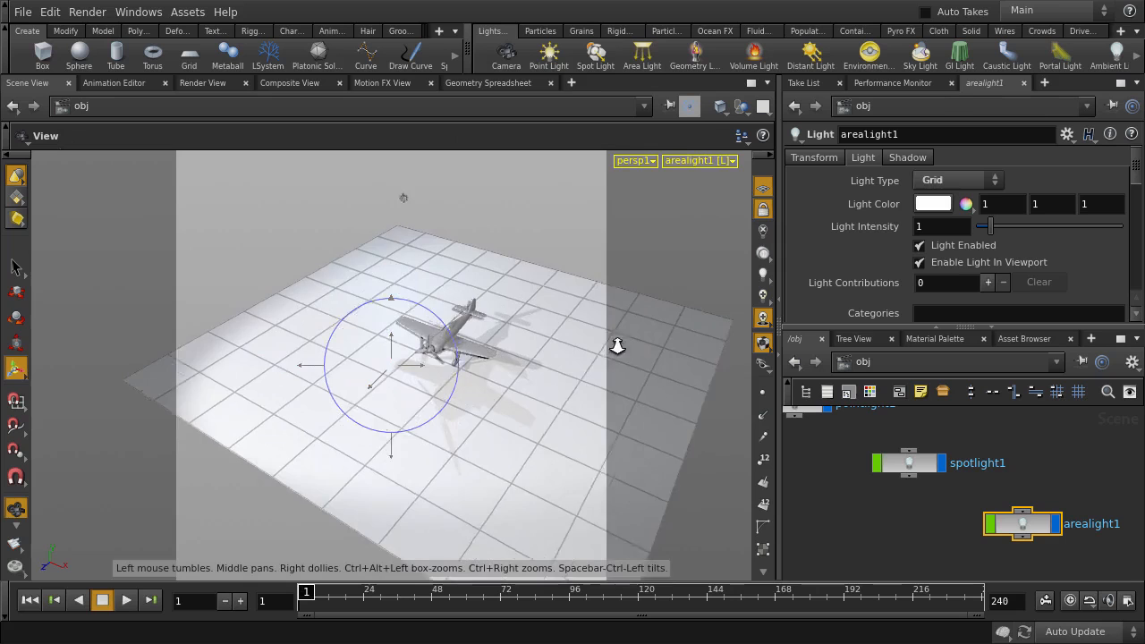
drag(617, 346, 592, 332)
text(0.4)
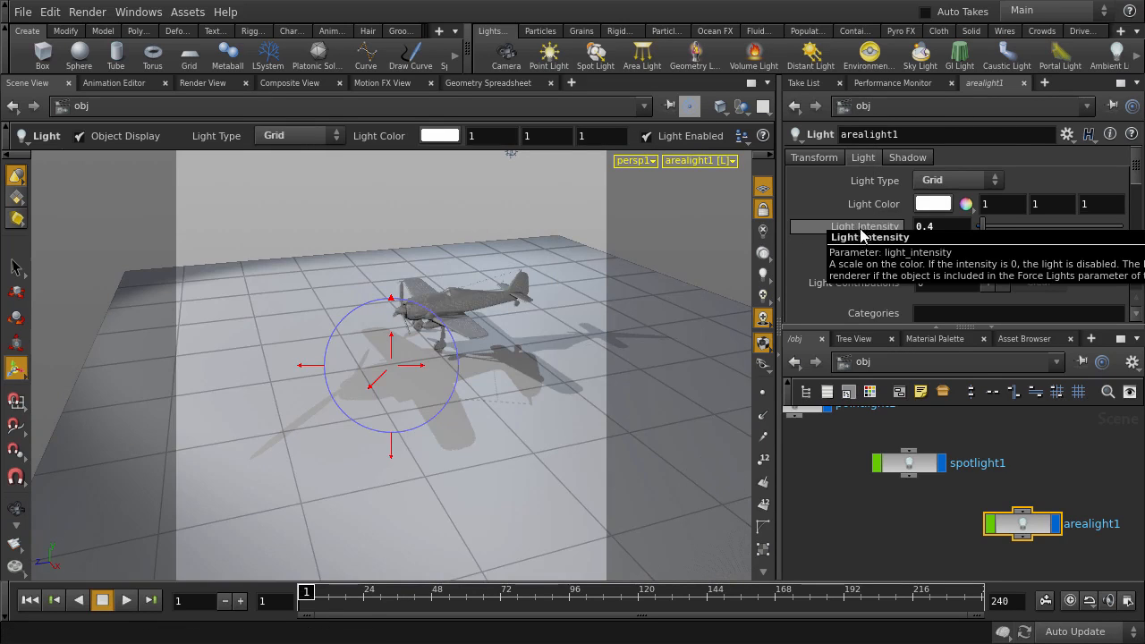
click(440, 135)
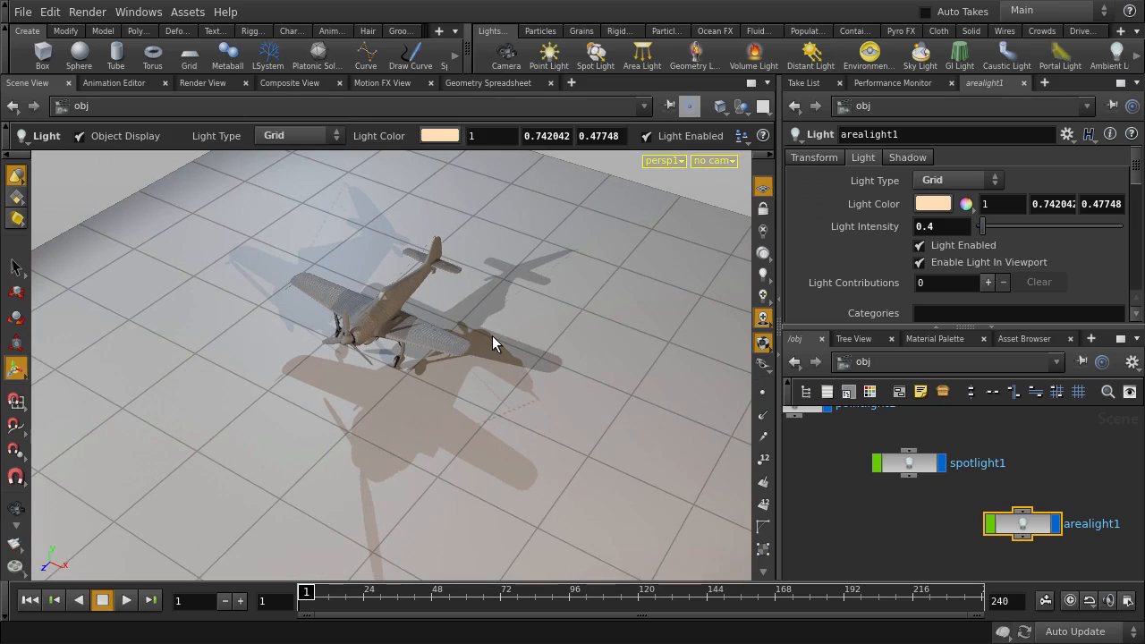
mouse_move(505, 343)
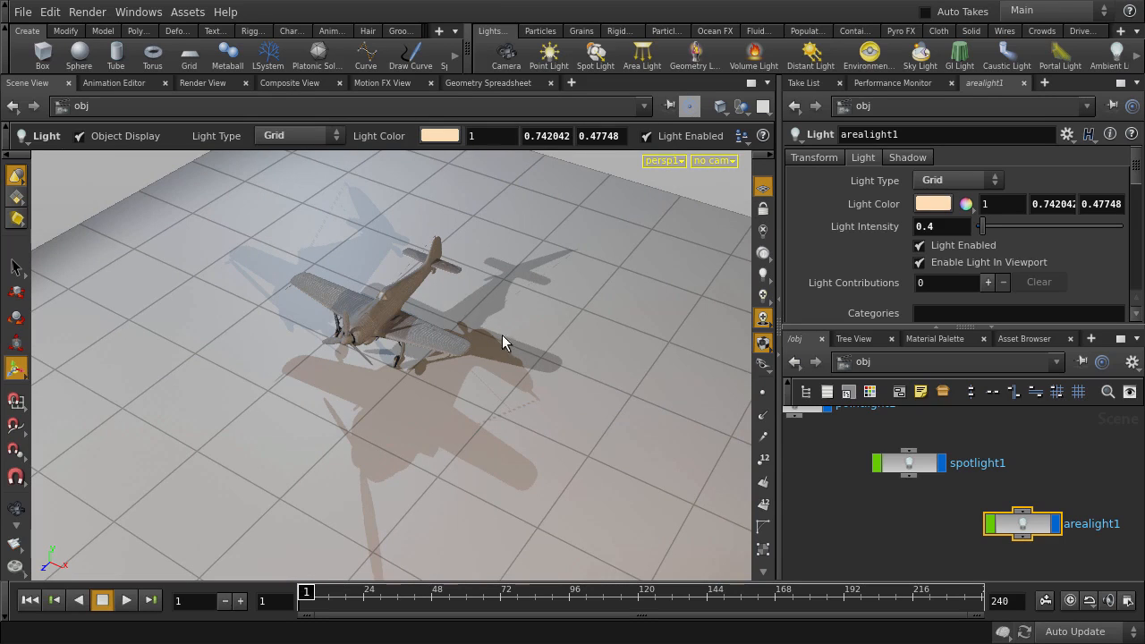
- Add envlight1 and disable the point, spot and area lights
click(868, 46)
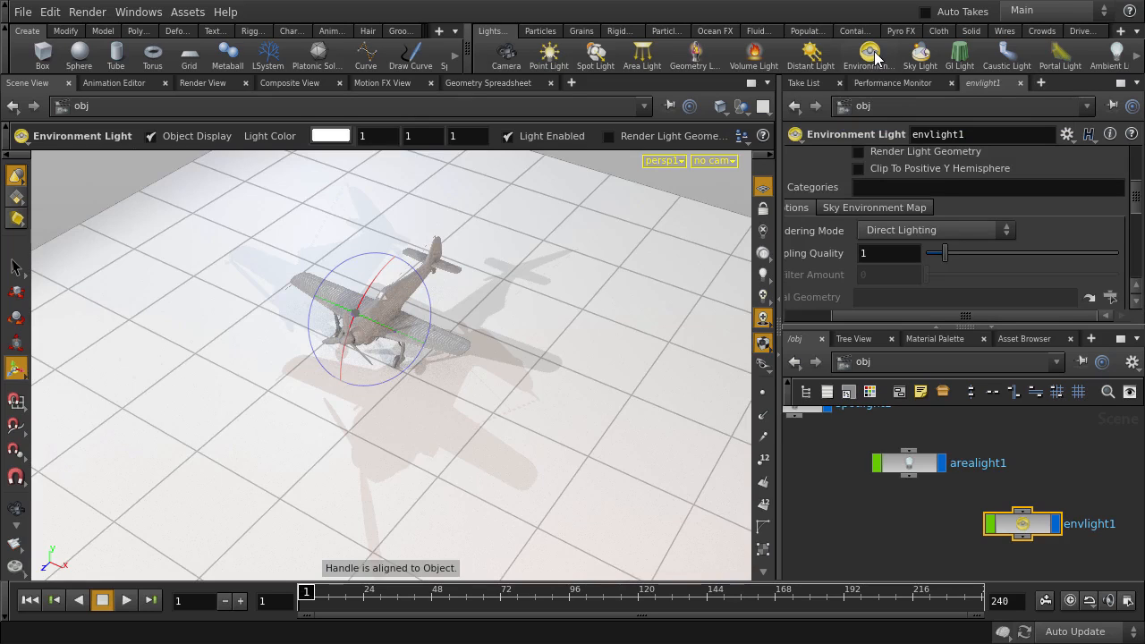
mouse_move(864, 338)
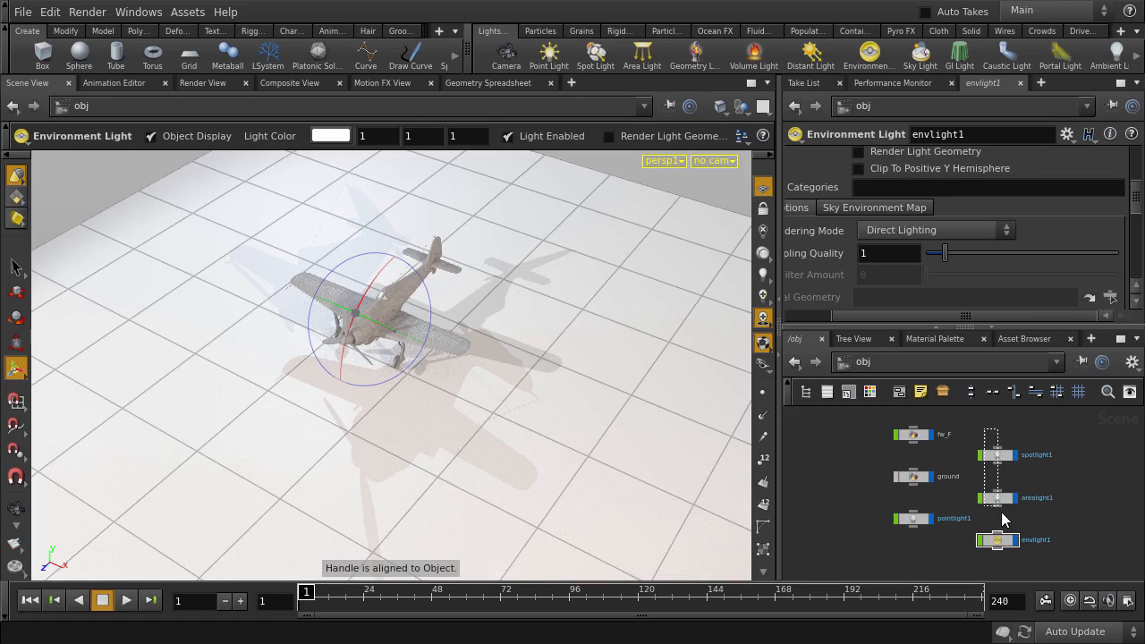
click(914, 518)
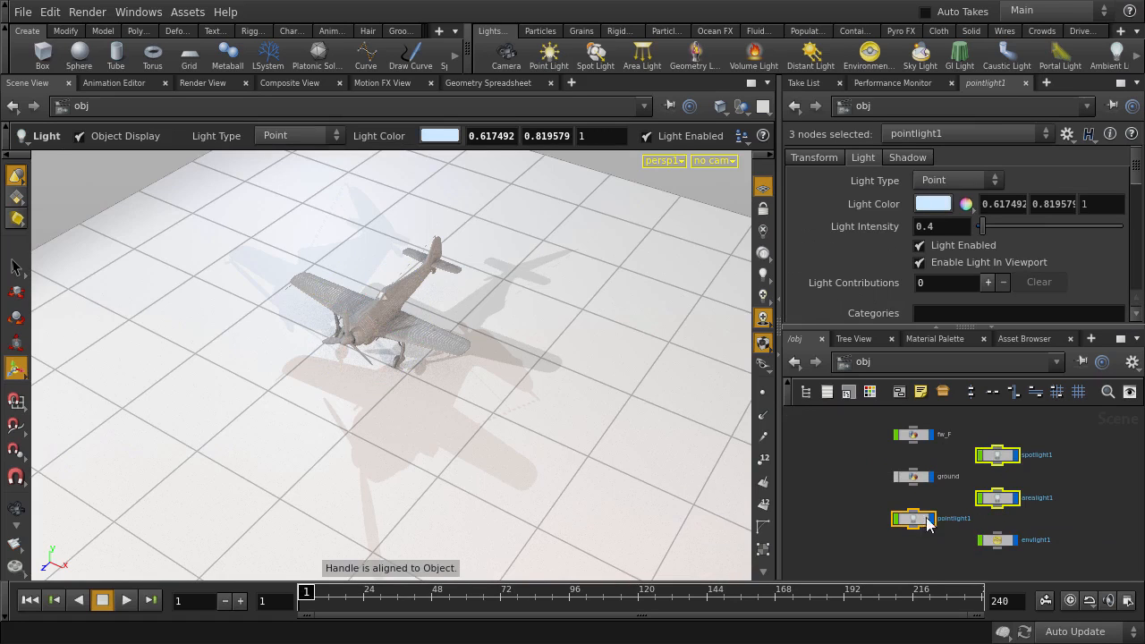
click(919, 245)
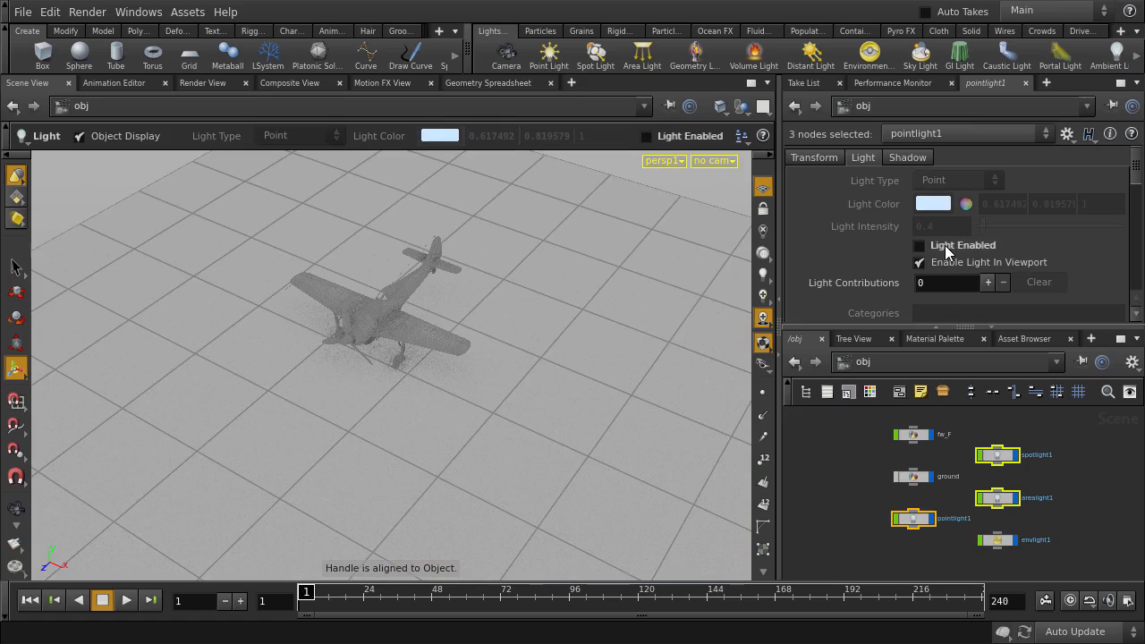
mouse_move(949, 251)
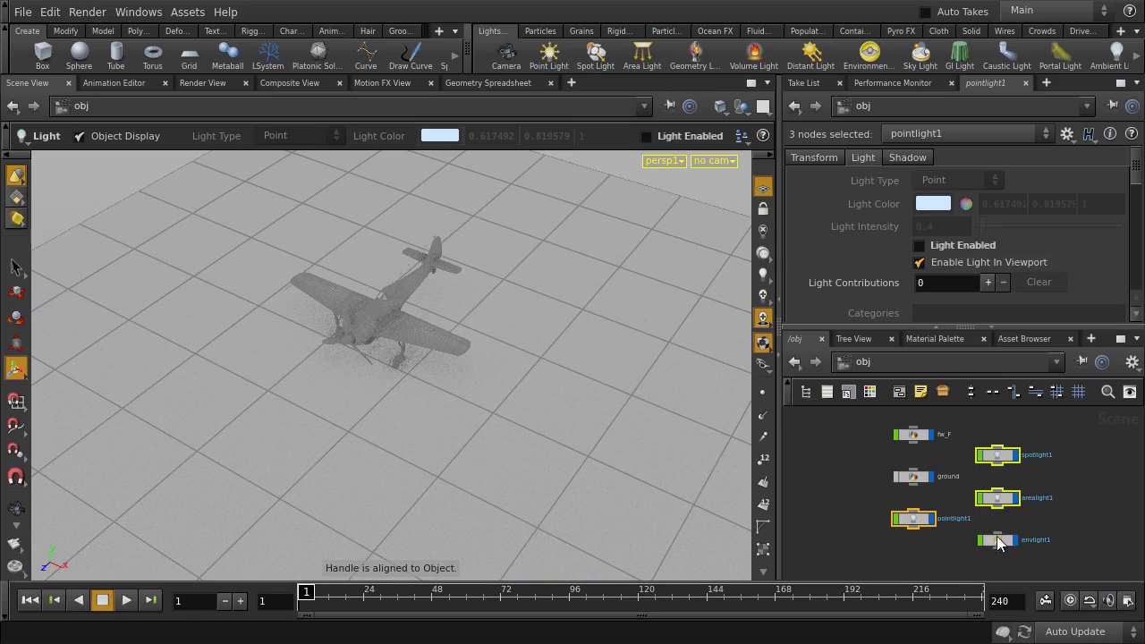
- Give envlight1 the Serpentine Valley HDR map at intensity 2.4
click(997, 540)
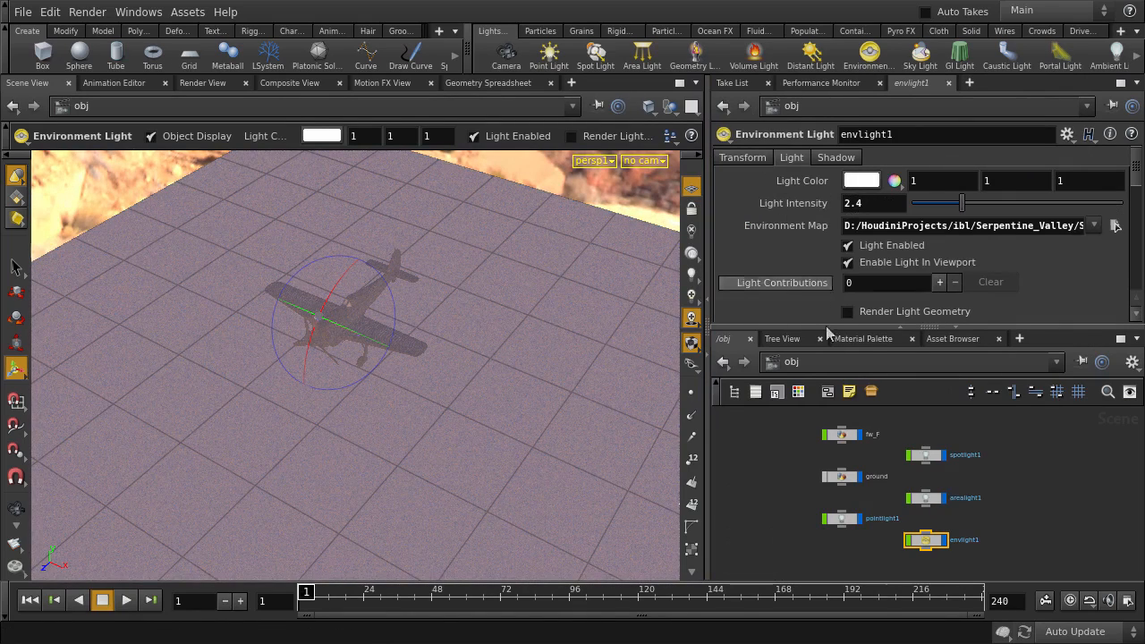
- Re-enable spotlight1 with a warm yellow-orange colour at intensity 0.66
click(927, 454)
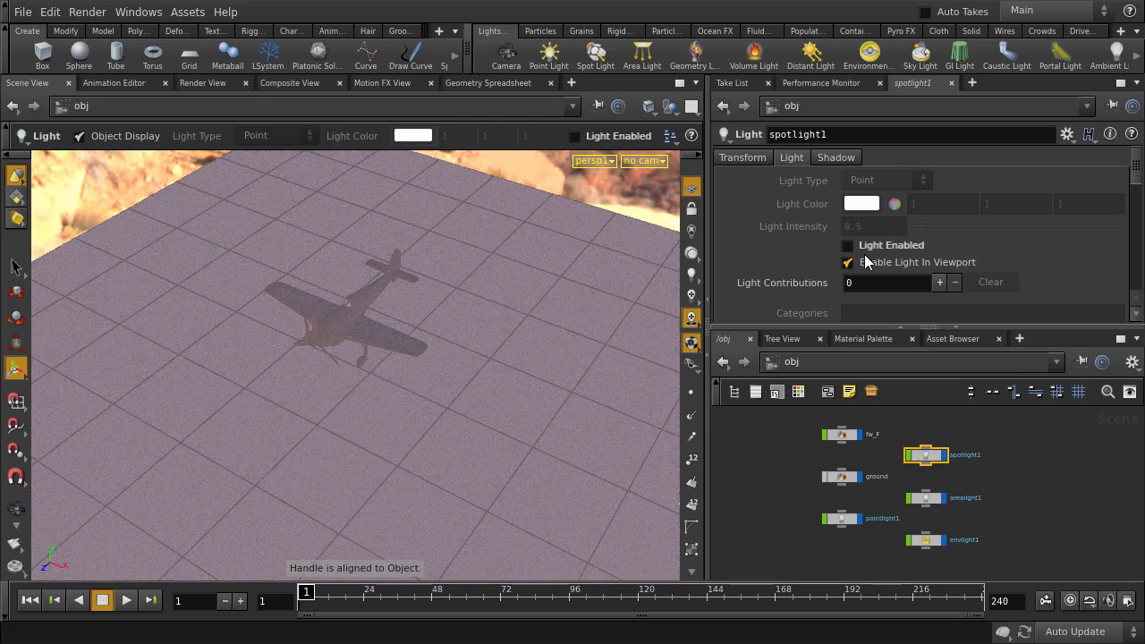
click(848, 244)
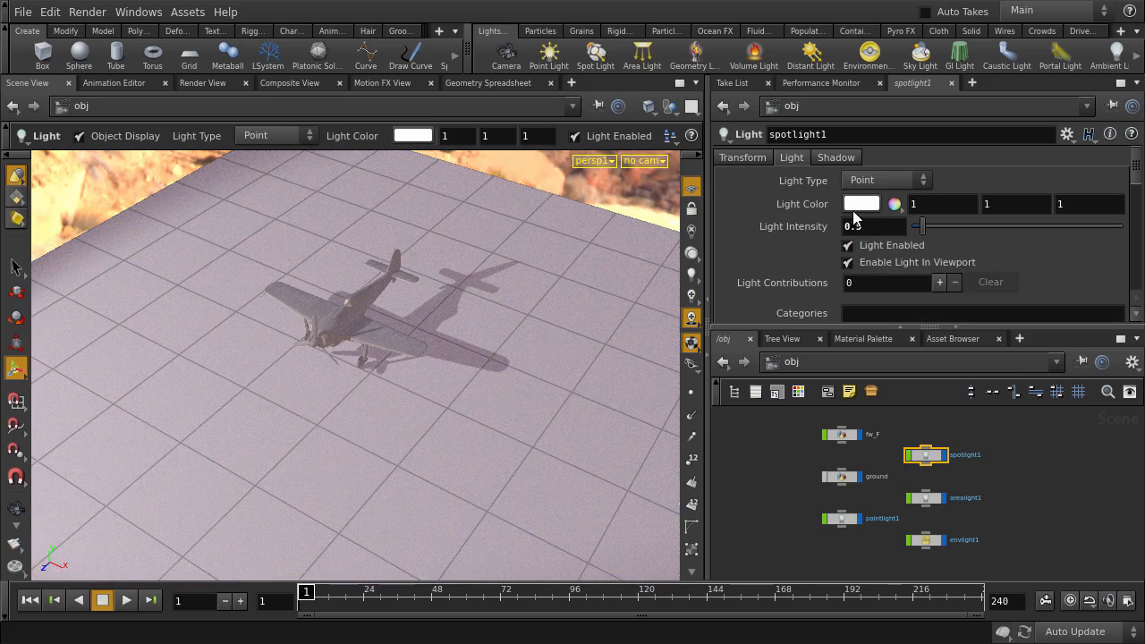
click(860, 203)
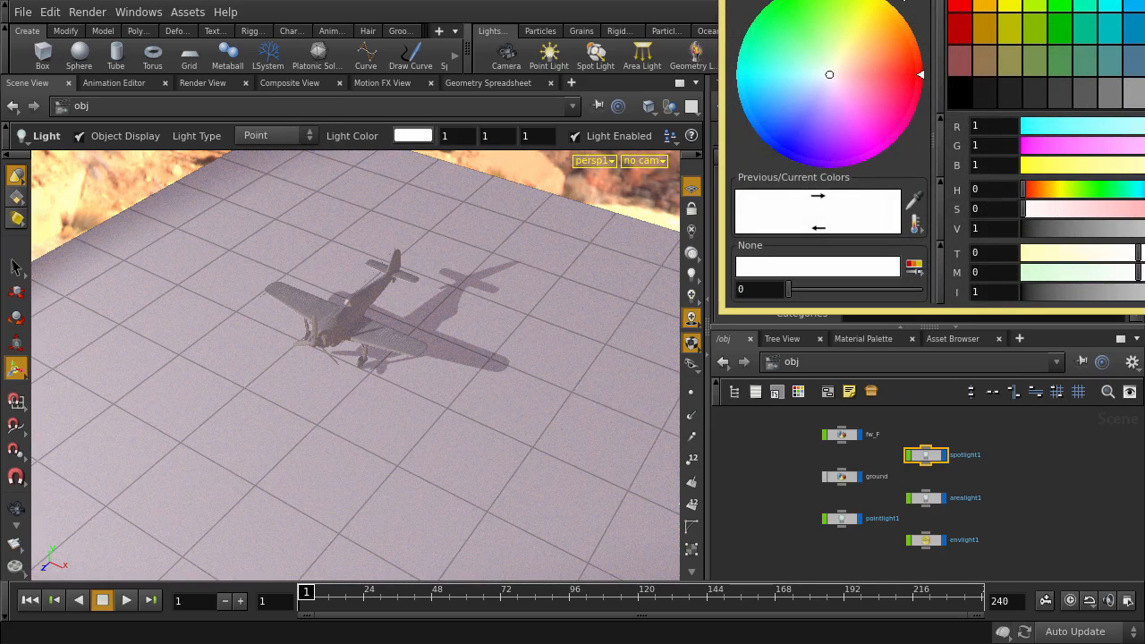
click(710, 272)
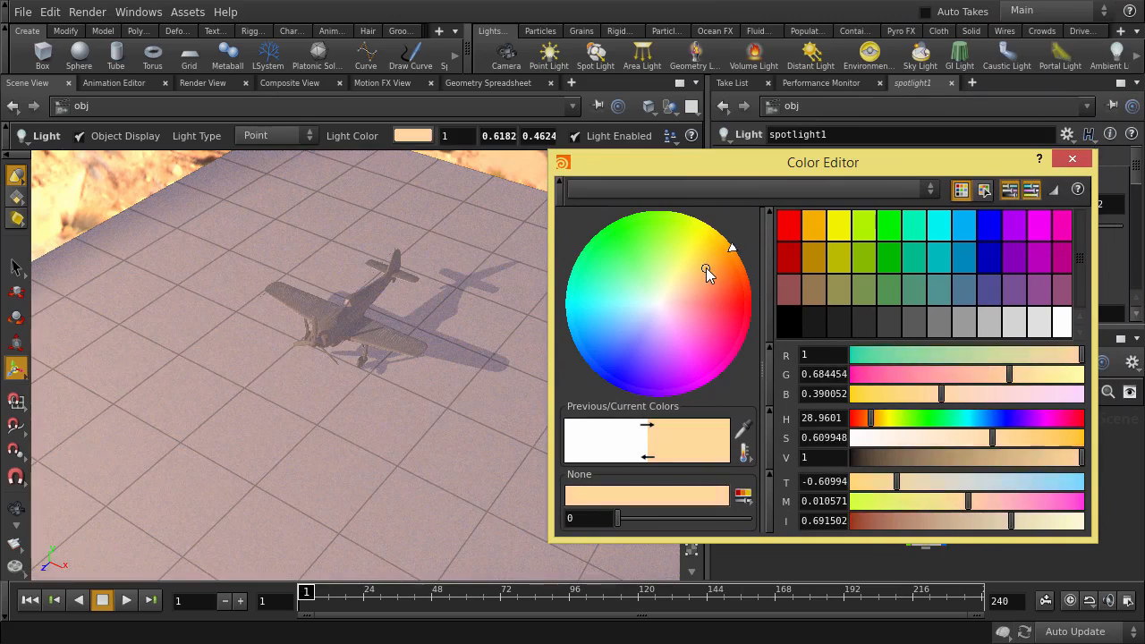
click(701, 267)
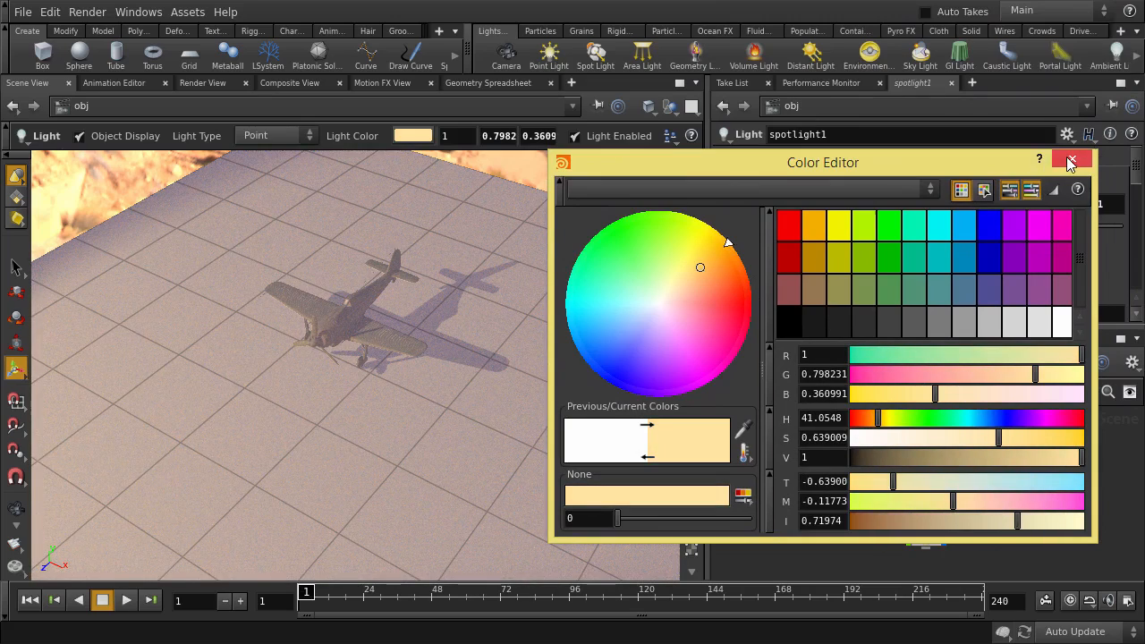
click(1071, 162)
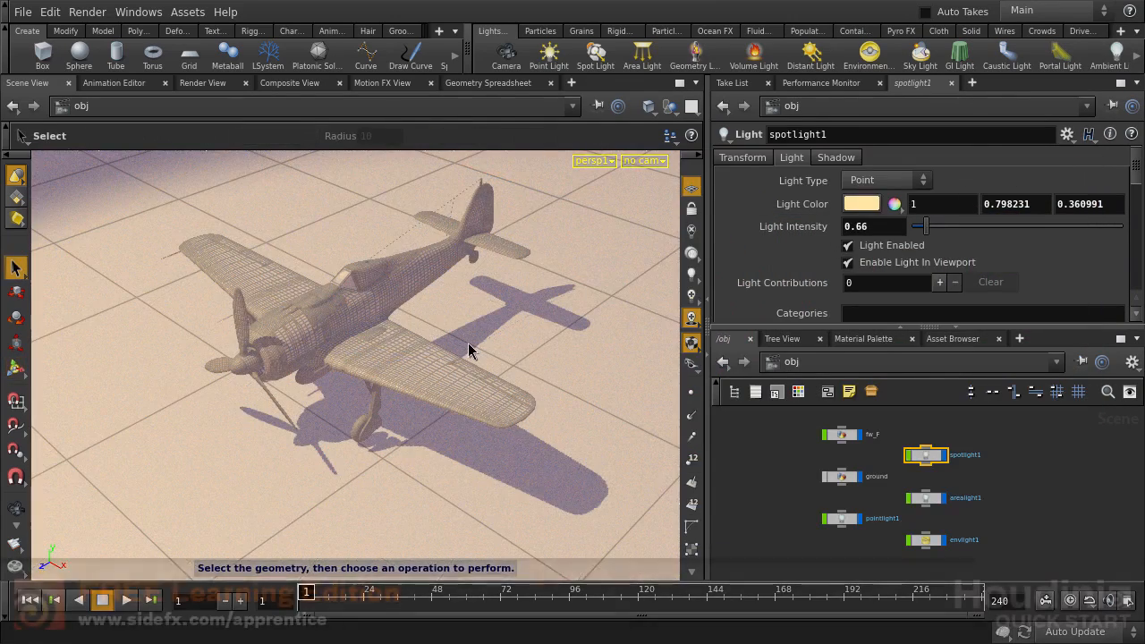